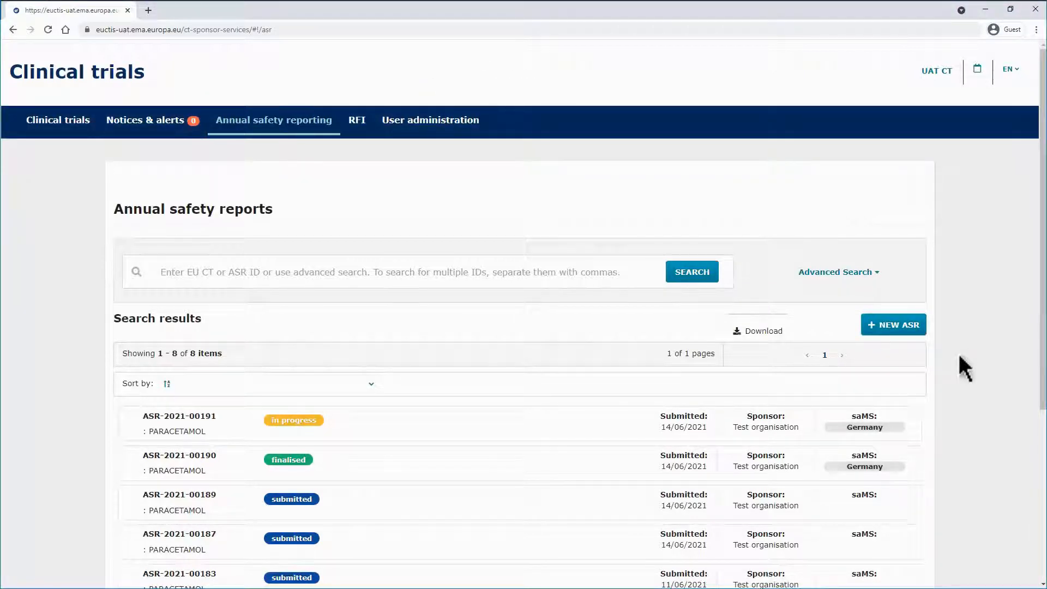
Locate ASR-2021-00191 in the search results and open the report.
left_click(400, 272)
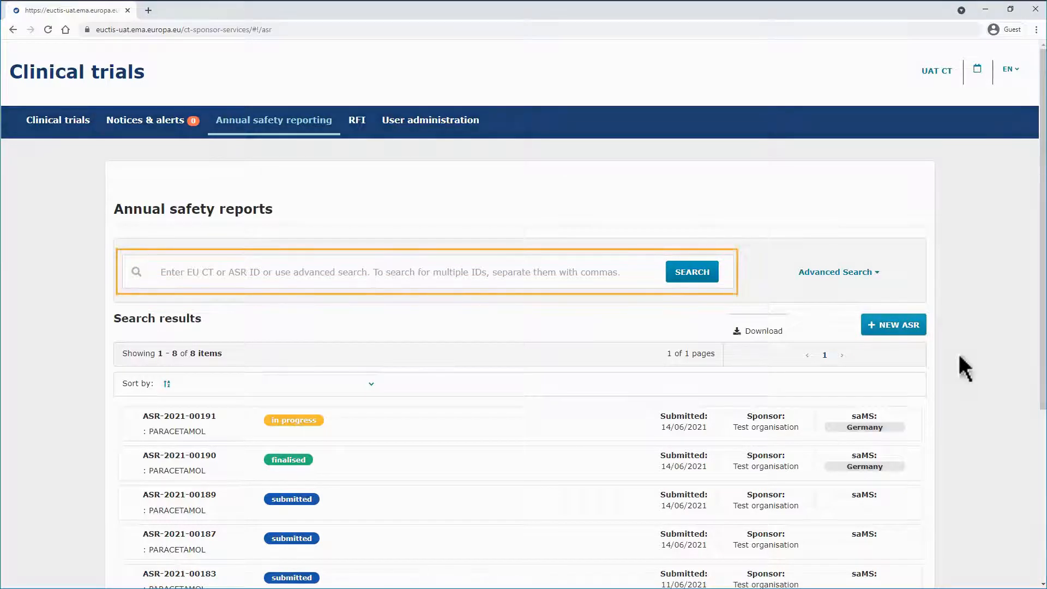
left_click(837, 271)
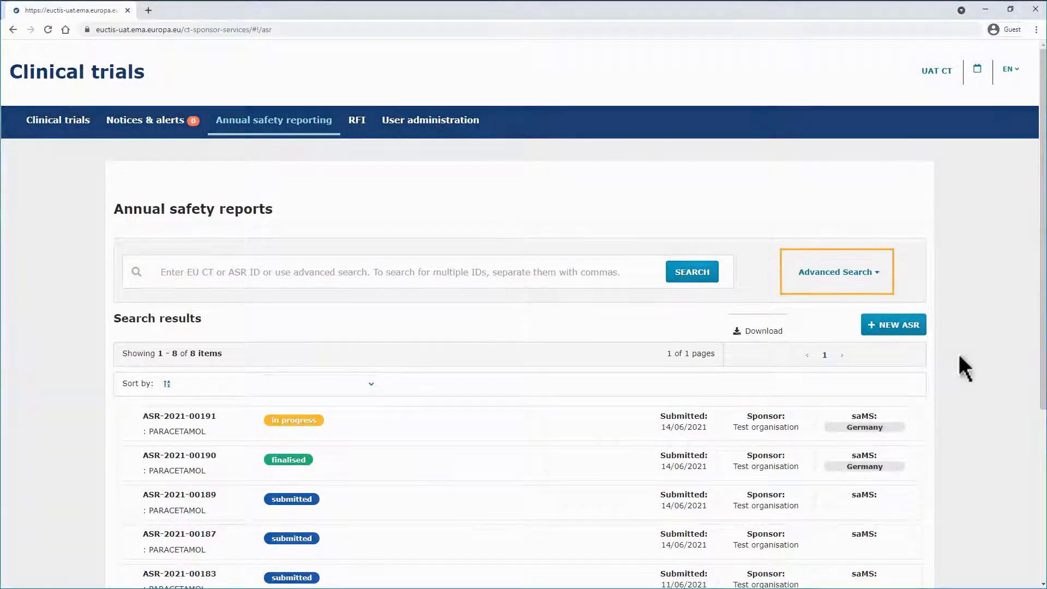
left_click(835, 271)
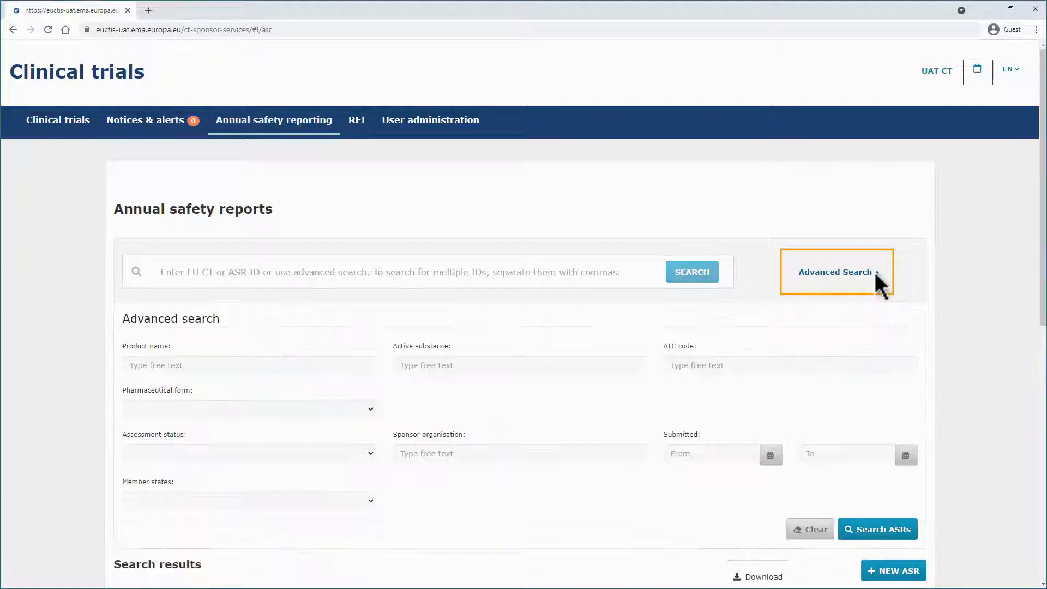
left_click(835, 271)
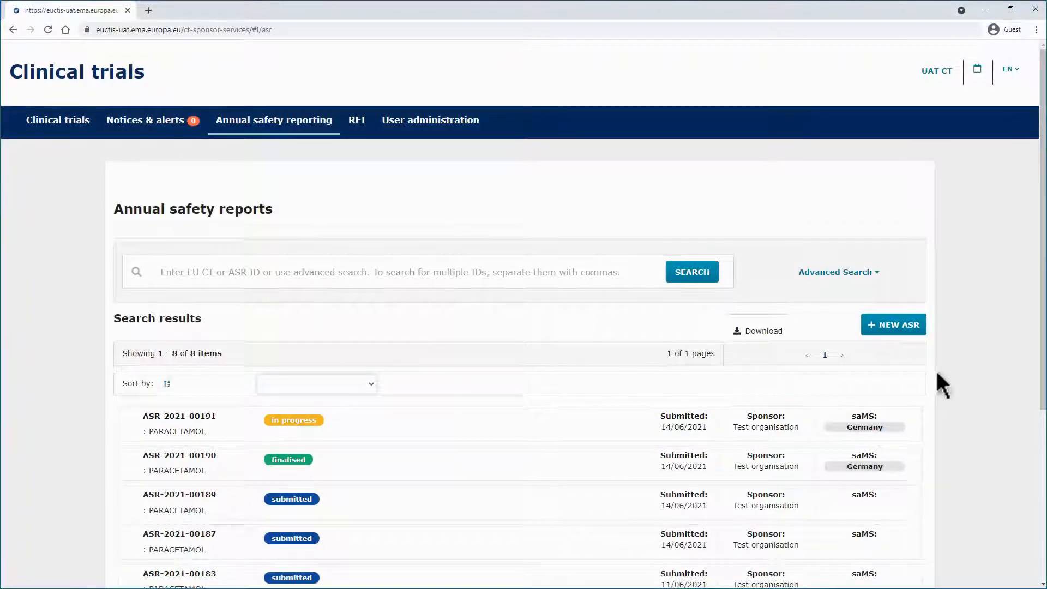
mouse_move(472, 419)
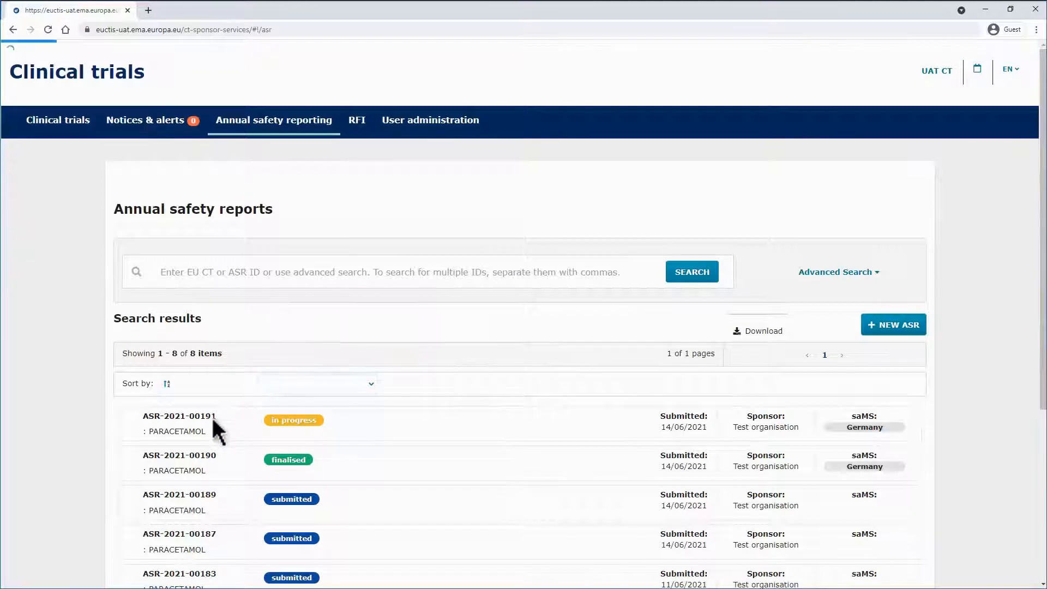
left_click(176, 415)
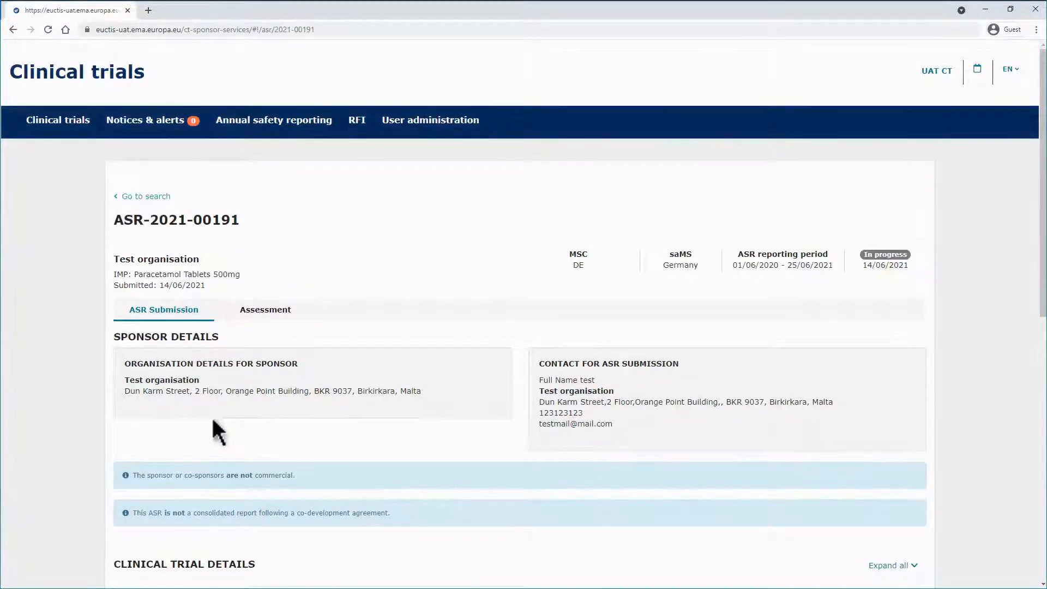
mouse_move(524, 434)
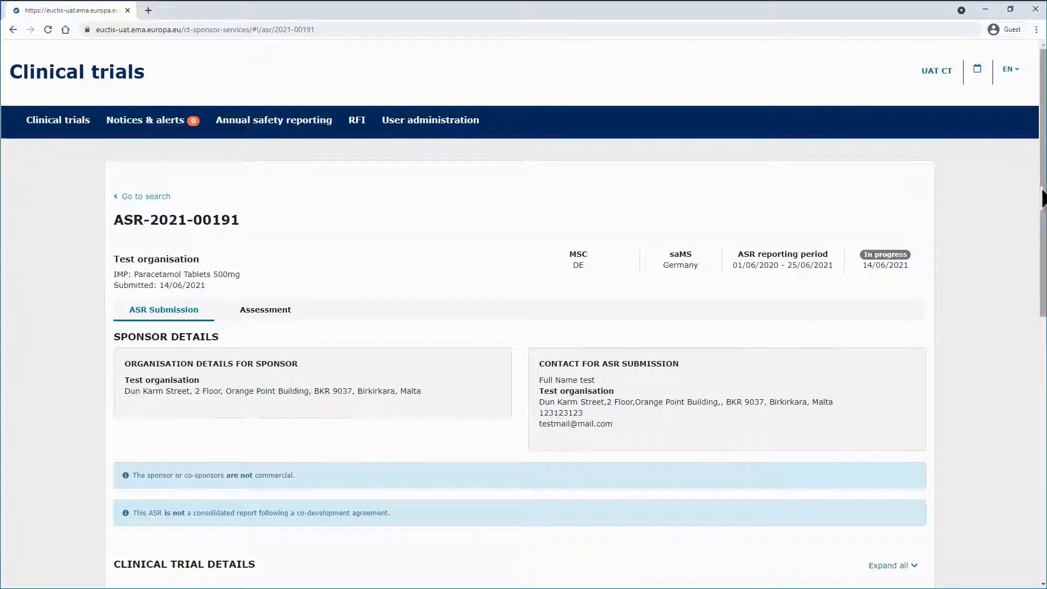
Review the ASR Submission details down to the submission documents and return to the top.
scroll("down", 3)
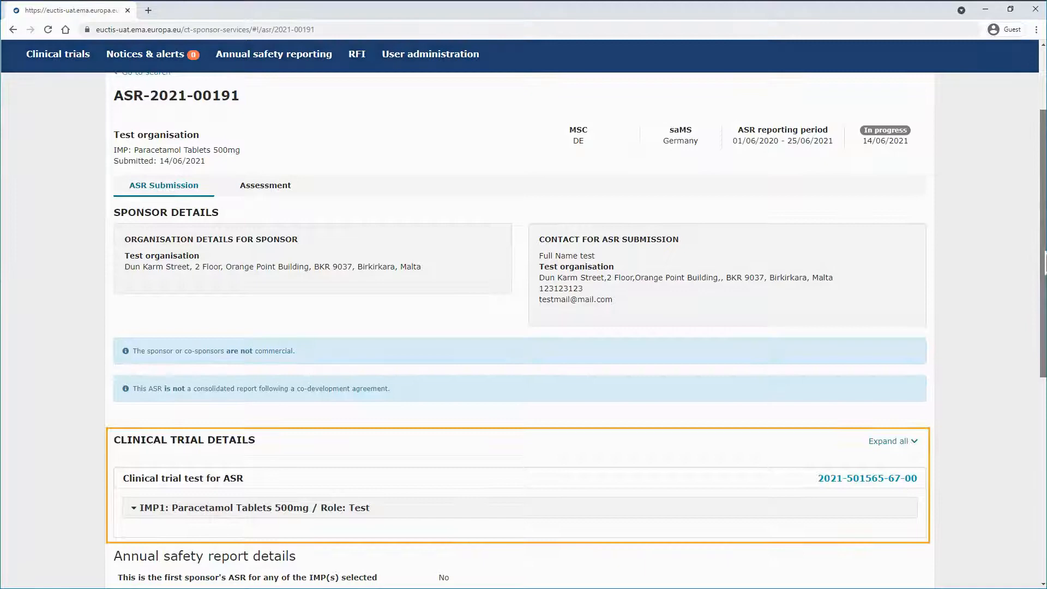
scroll("down", 3)
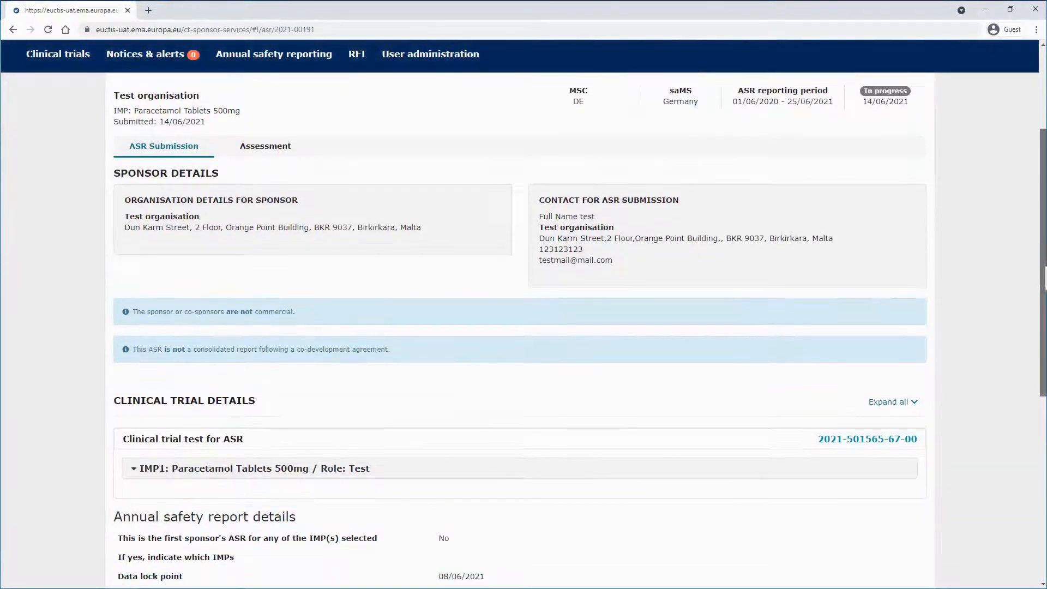
scroll("down", 3)
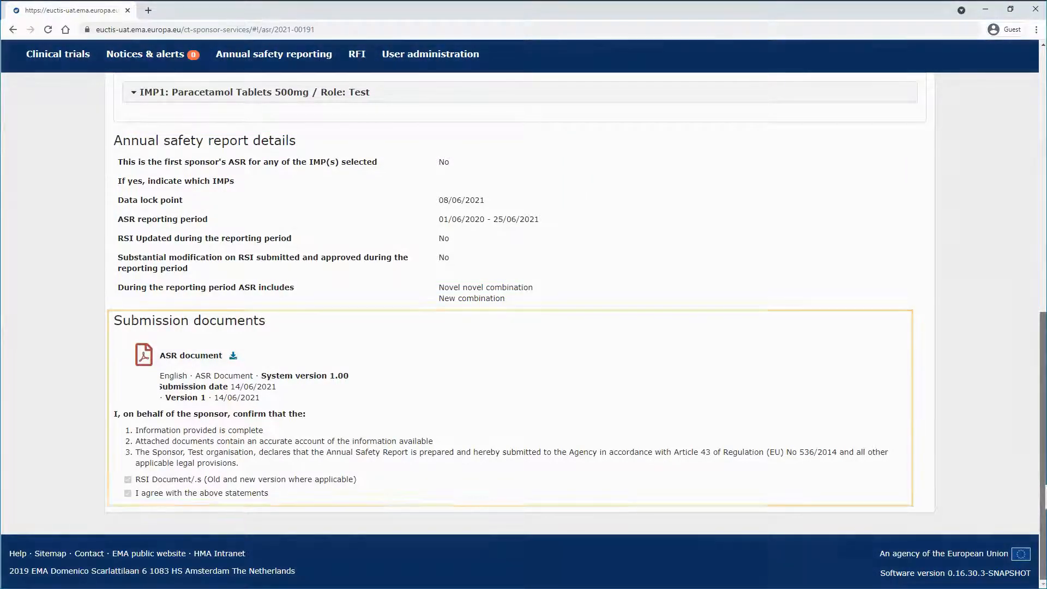
scroll("up", 3)
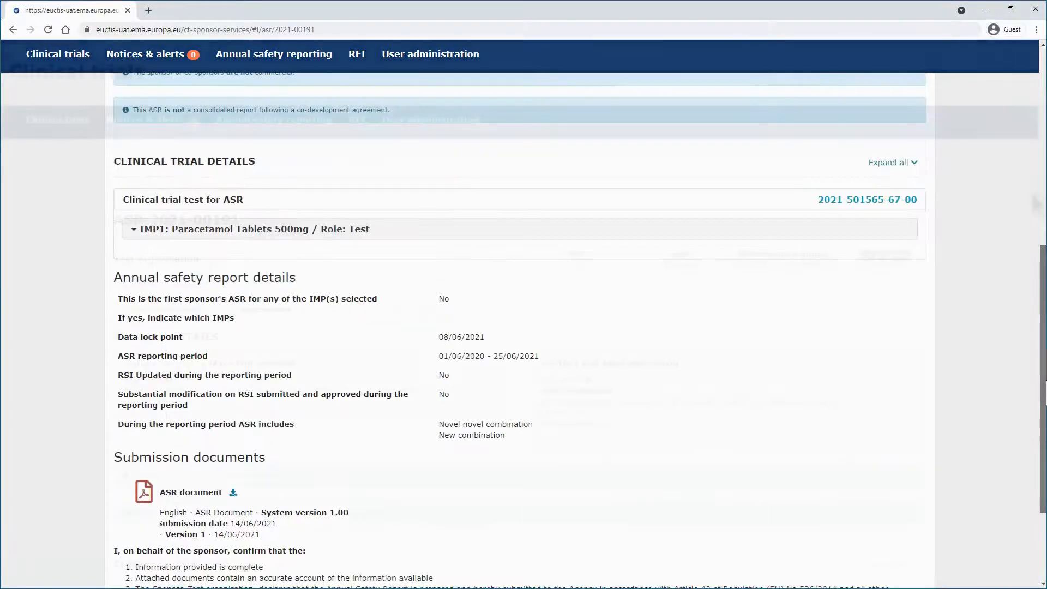
scroll("up", 3)
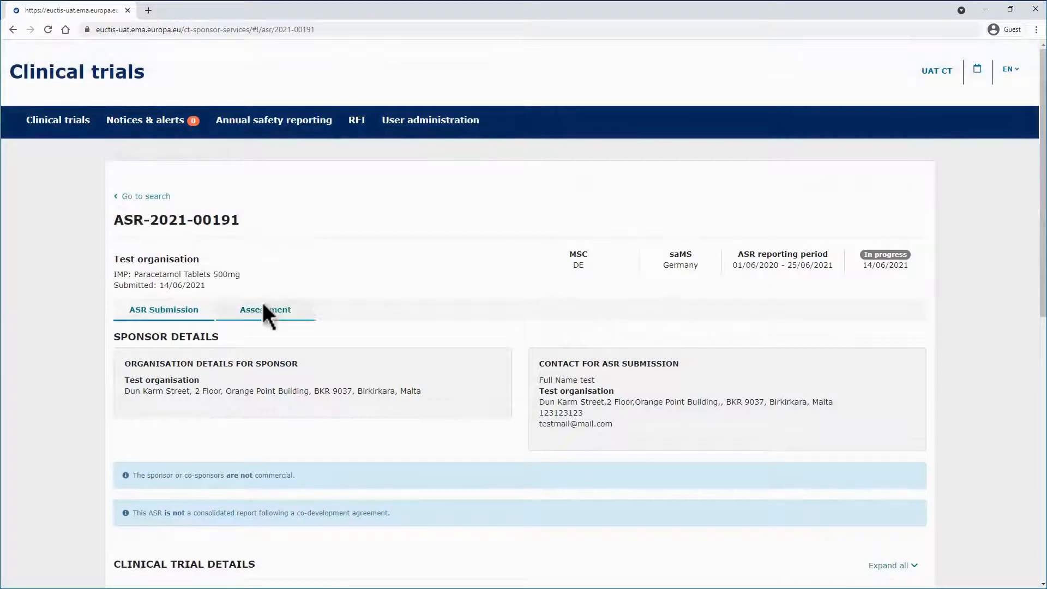
left_click(266, 309)
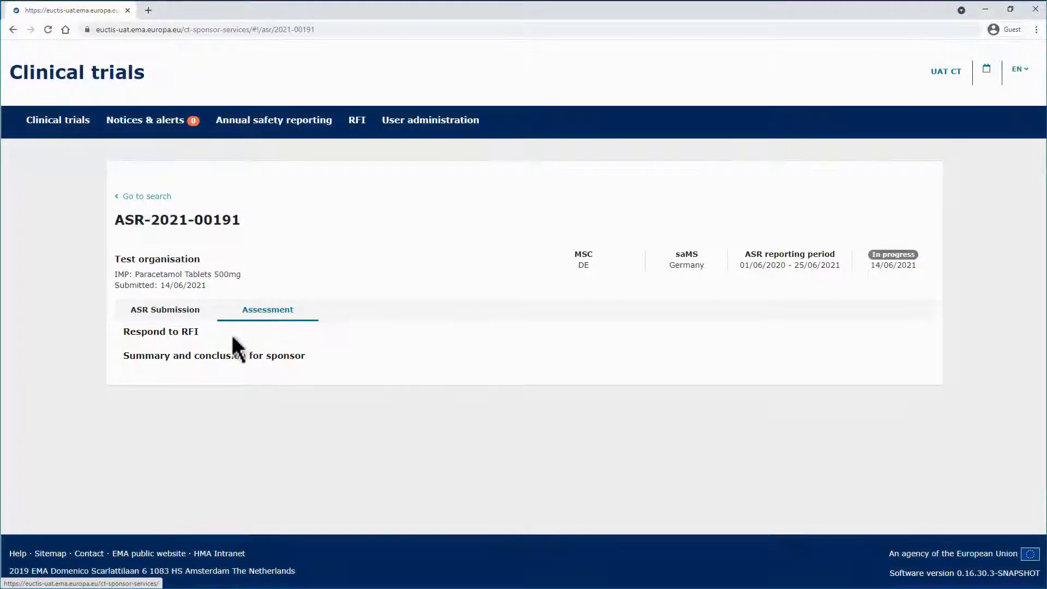
left_click(161, 331)
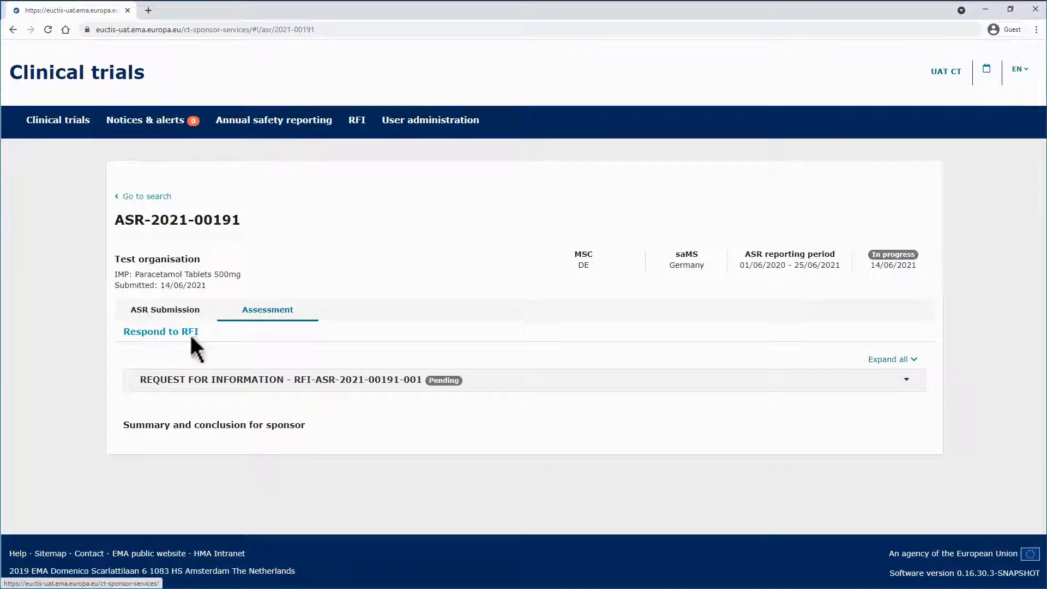
mouse_move(274, 388)
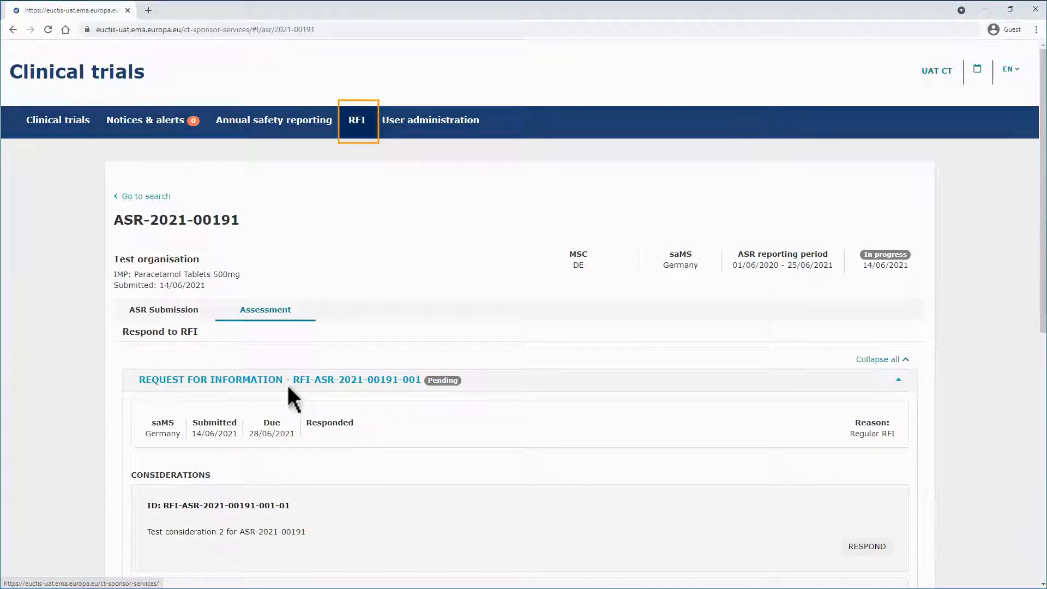
left_click(357, 120)
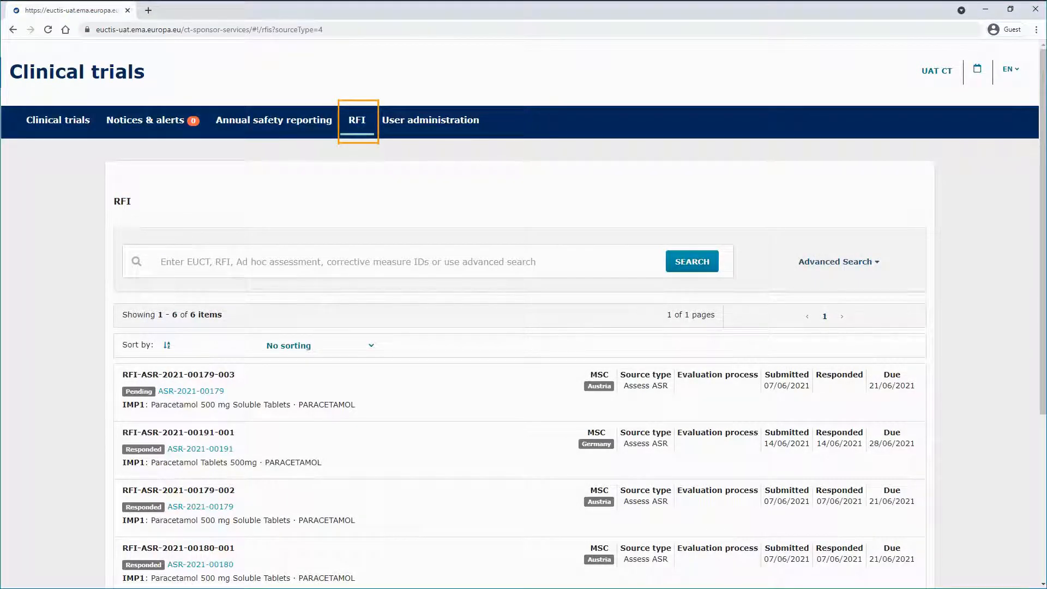
left_click(177, 431)
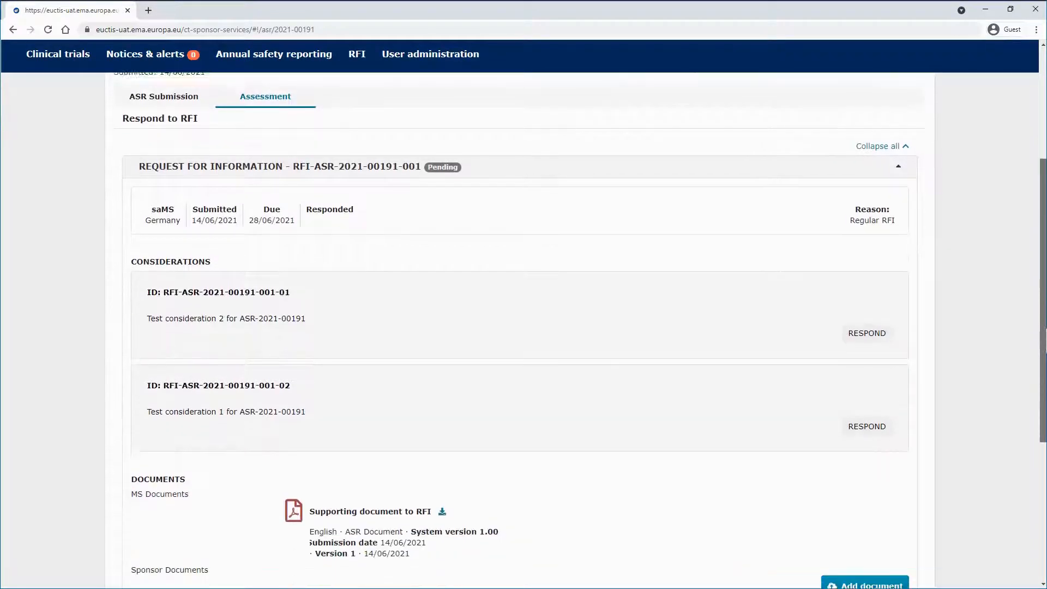
Respond to the considerations with a 'Sponsor' response and move down to the Documents section.
scroll("down", 3)
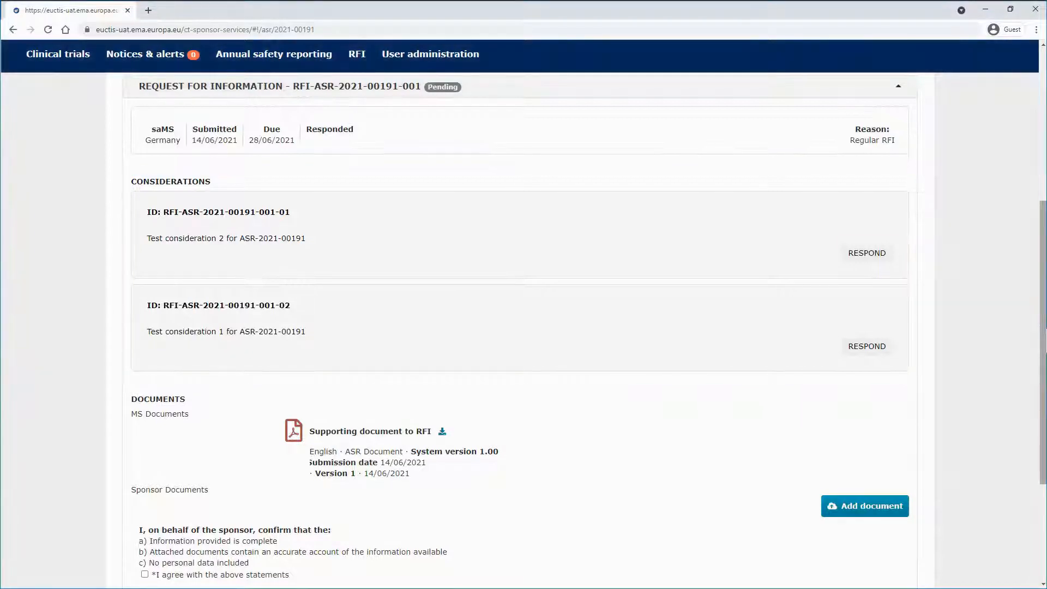
mouse_move(867, 252)
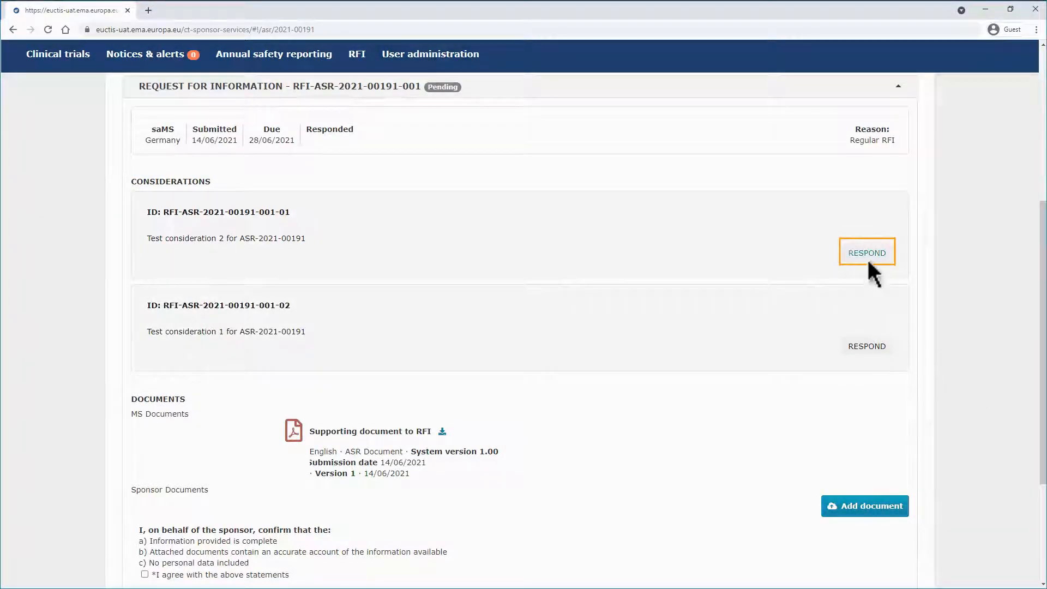
left_click(866, 252)
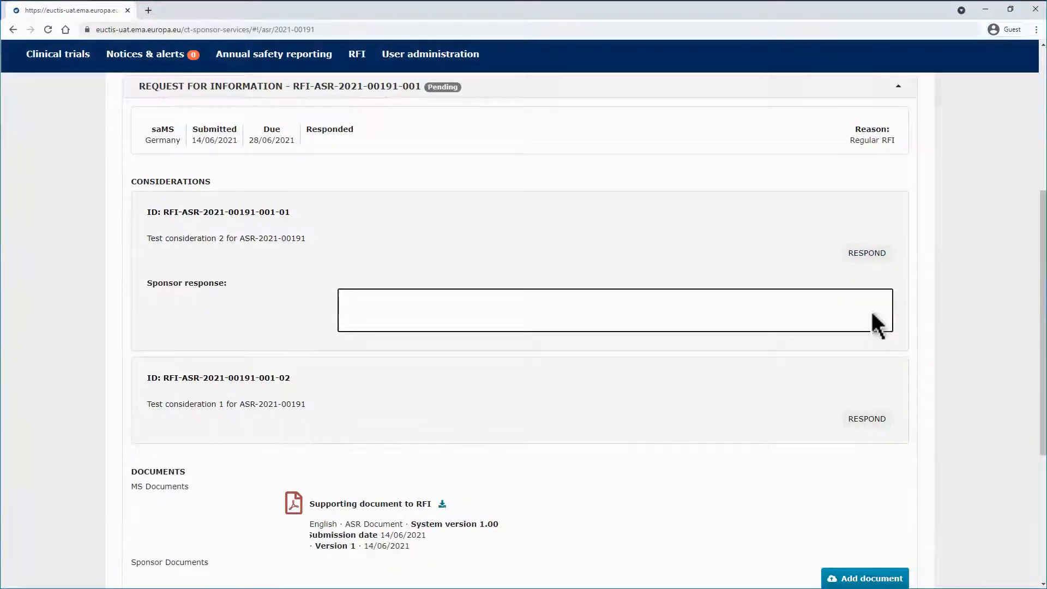
type("Sponsor response to consideration 1")
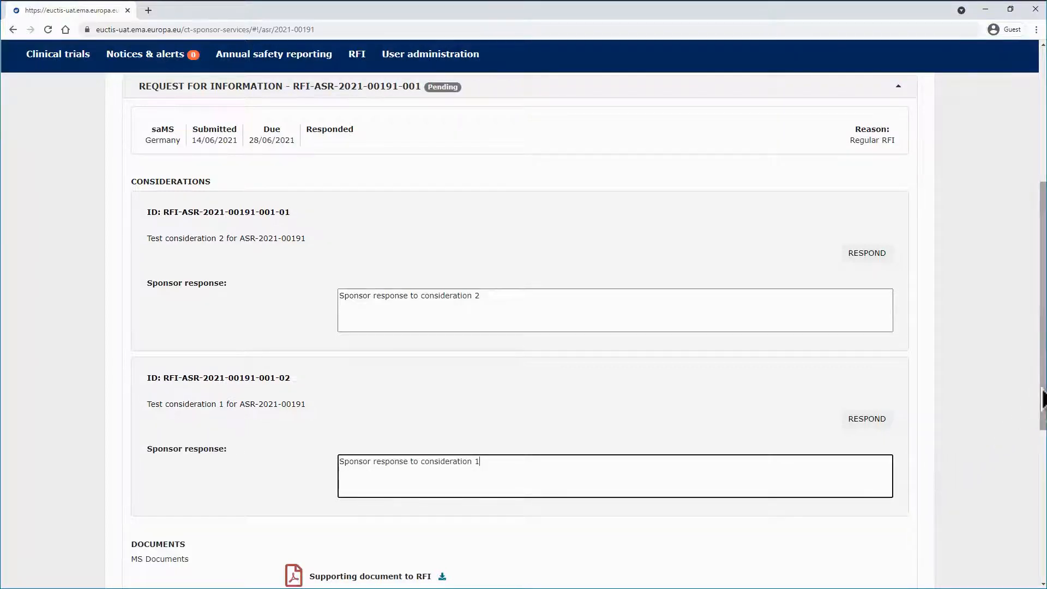
scroll("down", 3)
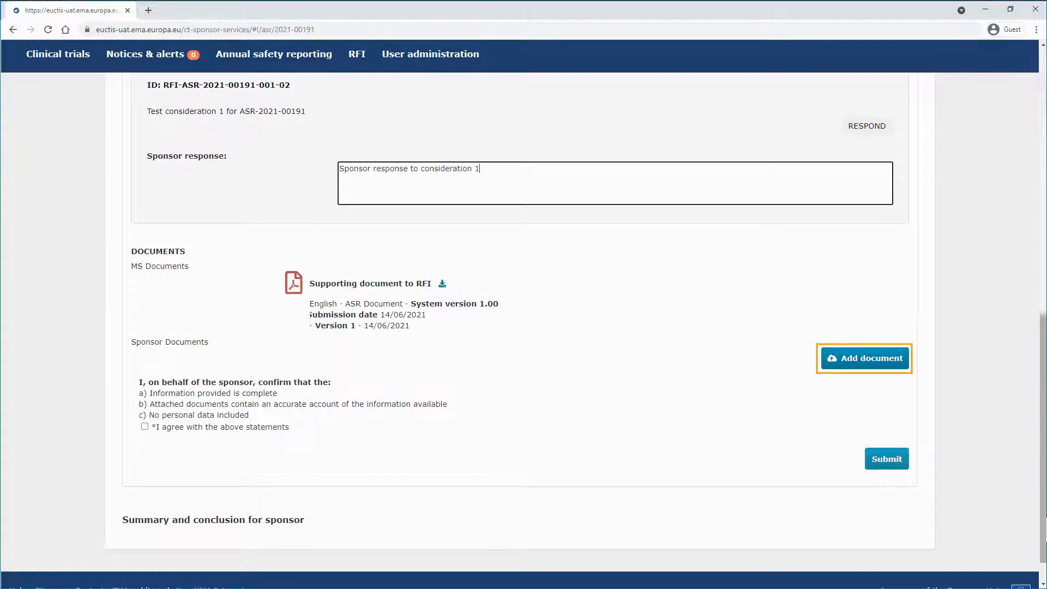
mouse_move(909, 412)
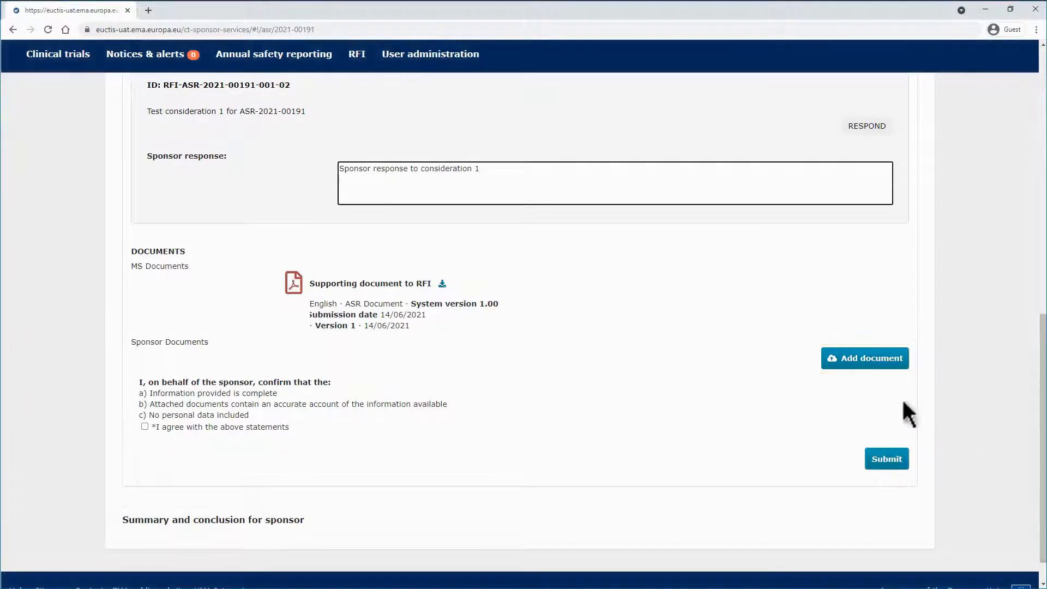
Add the uploaded PDF titled 'ASR document - RFI response' with type ASR Document.
left_click(865, 357)
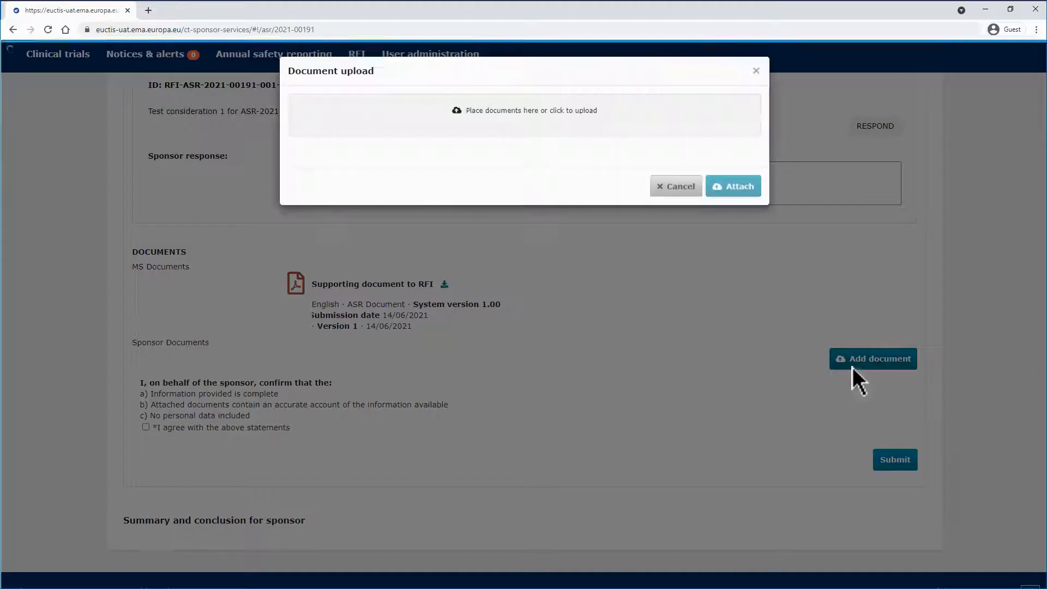
left_click(524, 110)
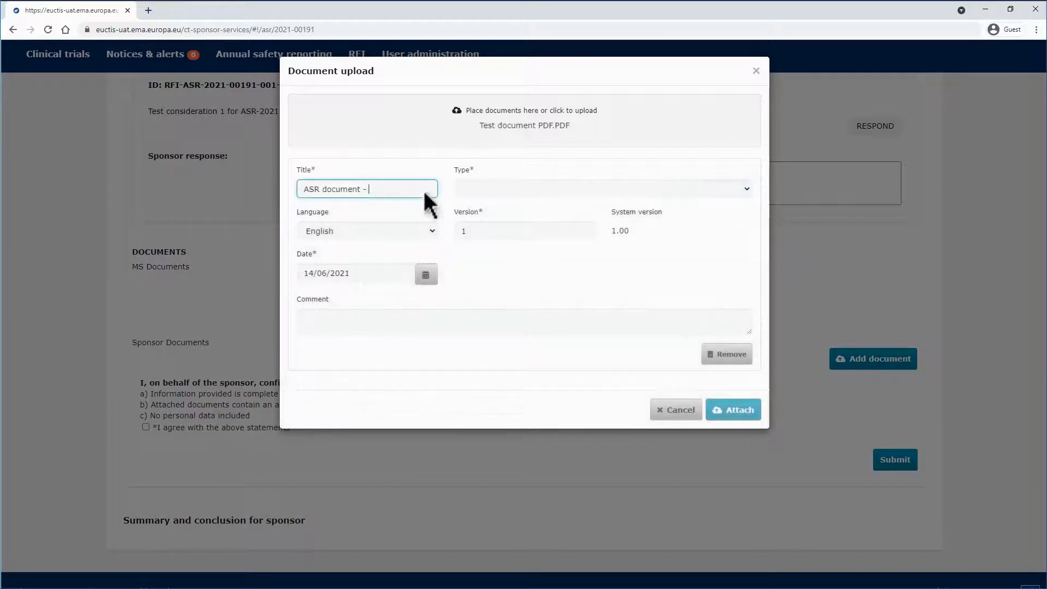
left_click(601, 189)
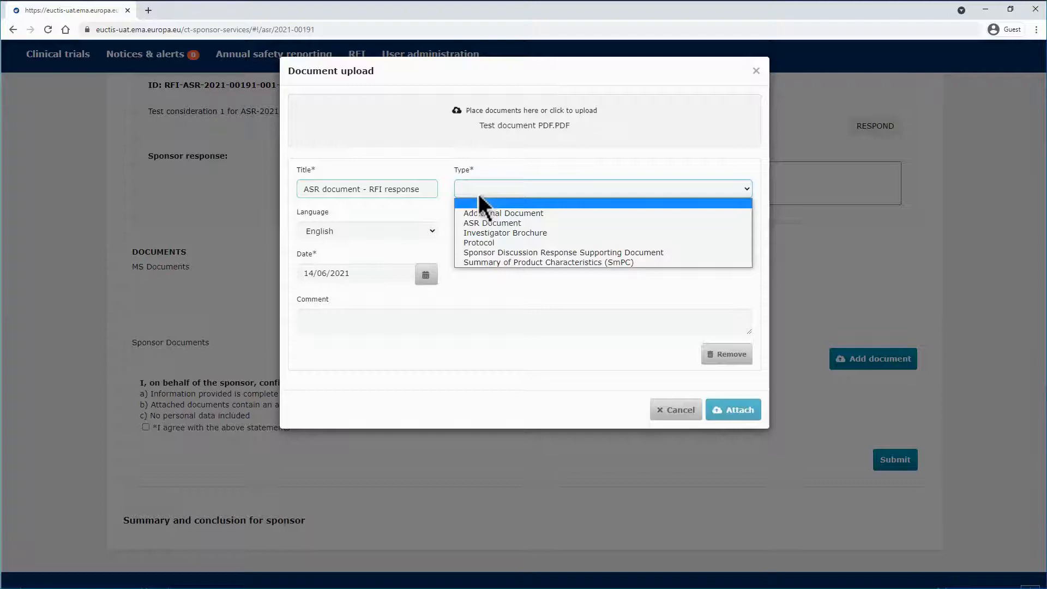
left_click(731, 409)
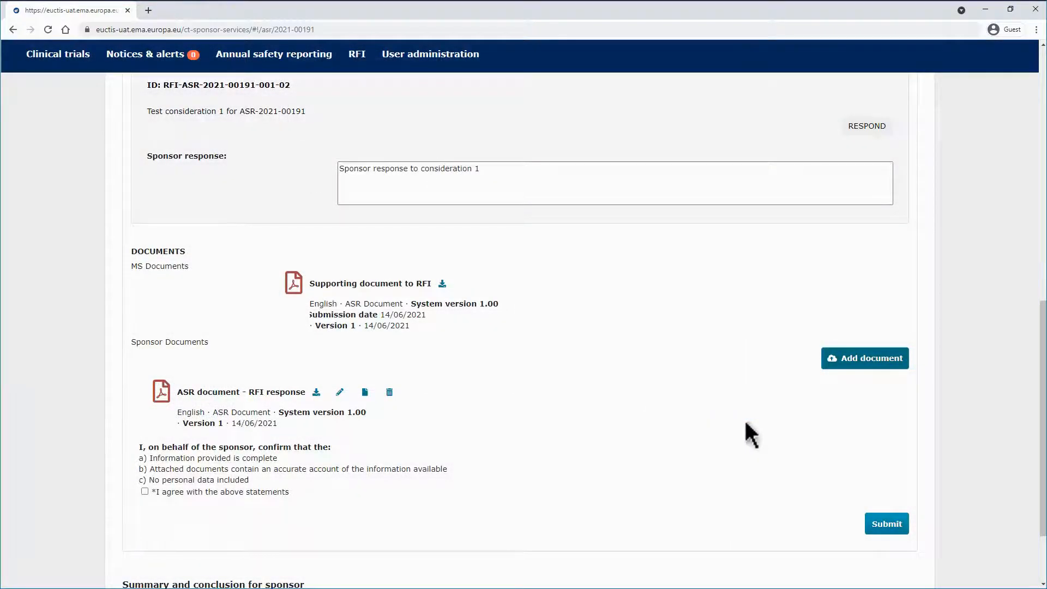
mouse_move(152, 506)
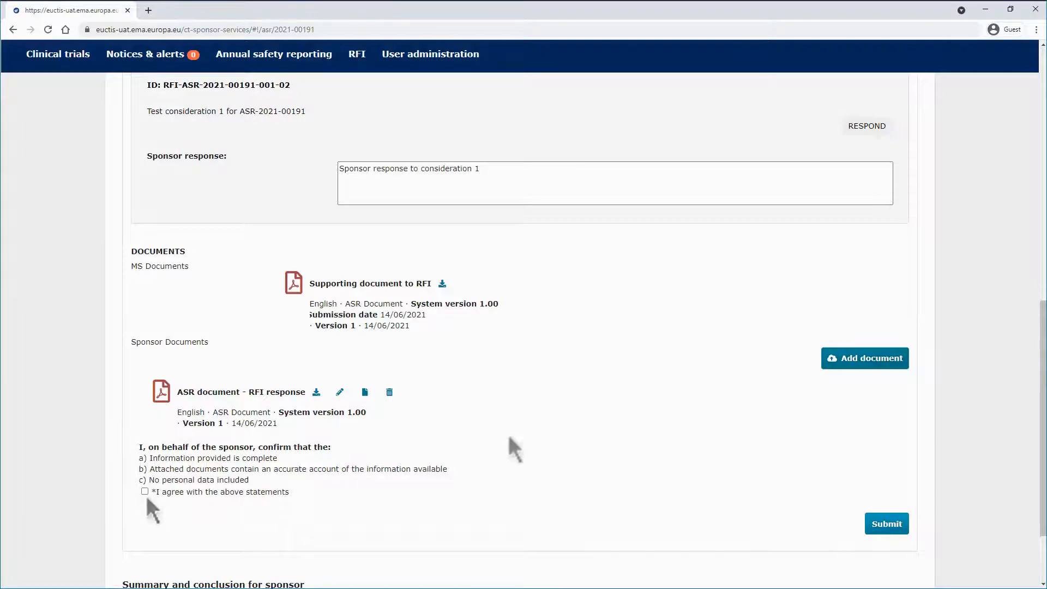
Agree with the sponsor statements and submit the RFI response so it shows Responded.
left_click(144, 492)
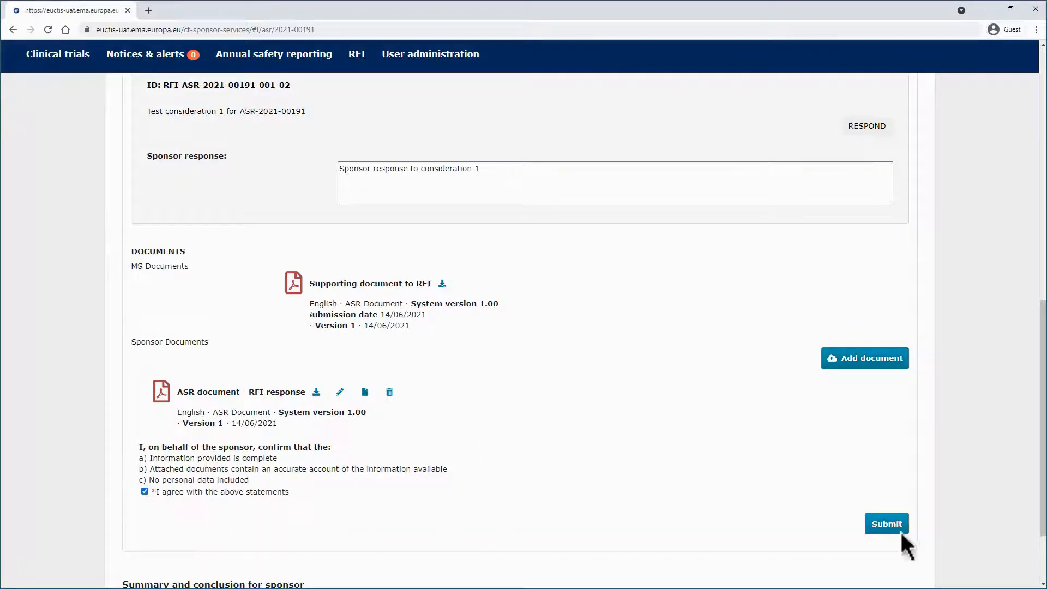
left_click(886, 524)
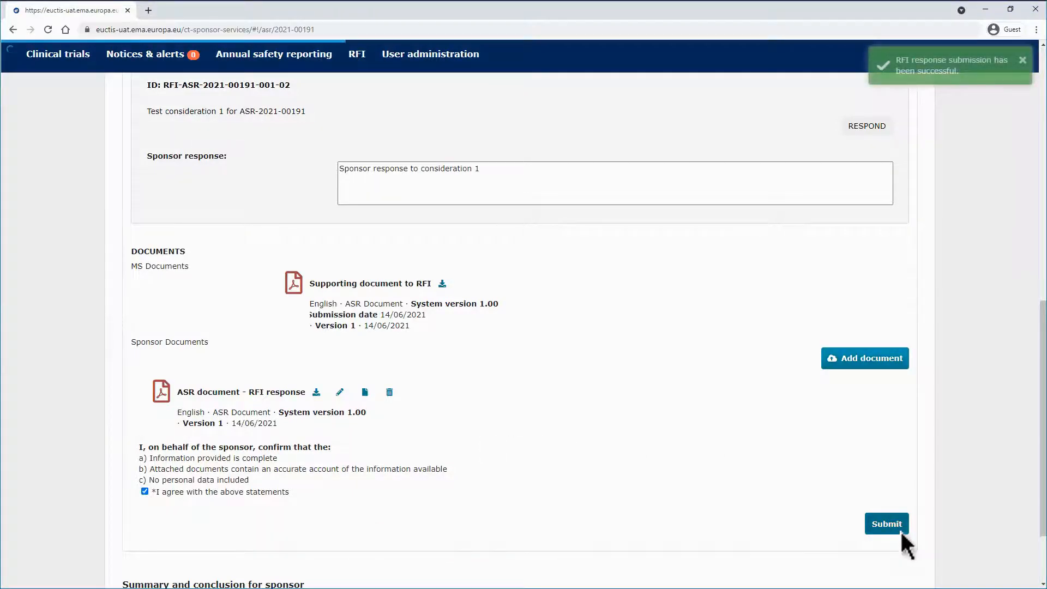
left_click(886, 523)
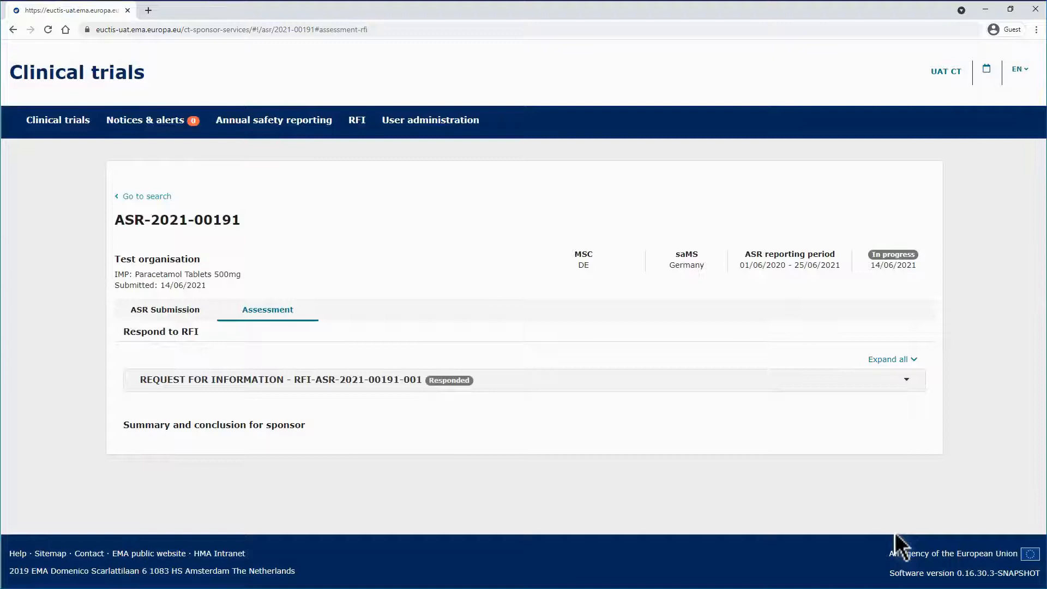
mouse_move(296, 249)
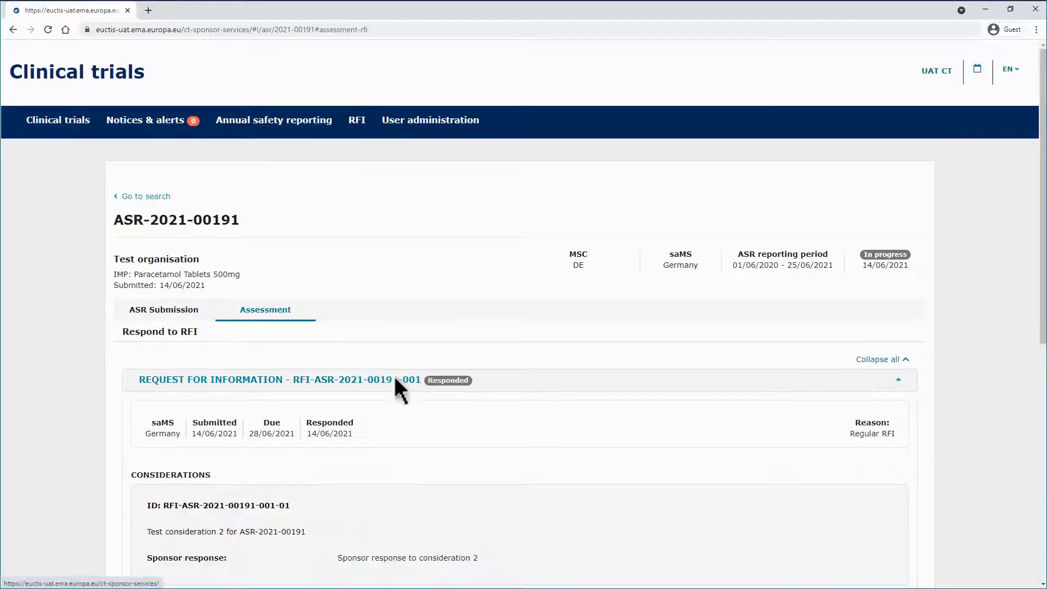
Review the responded RFI and expand 'Summary and conclusion for sponsor' showing all answers No.
scroll("down", 3)
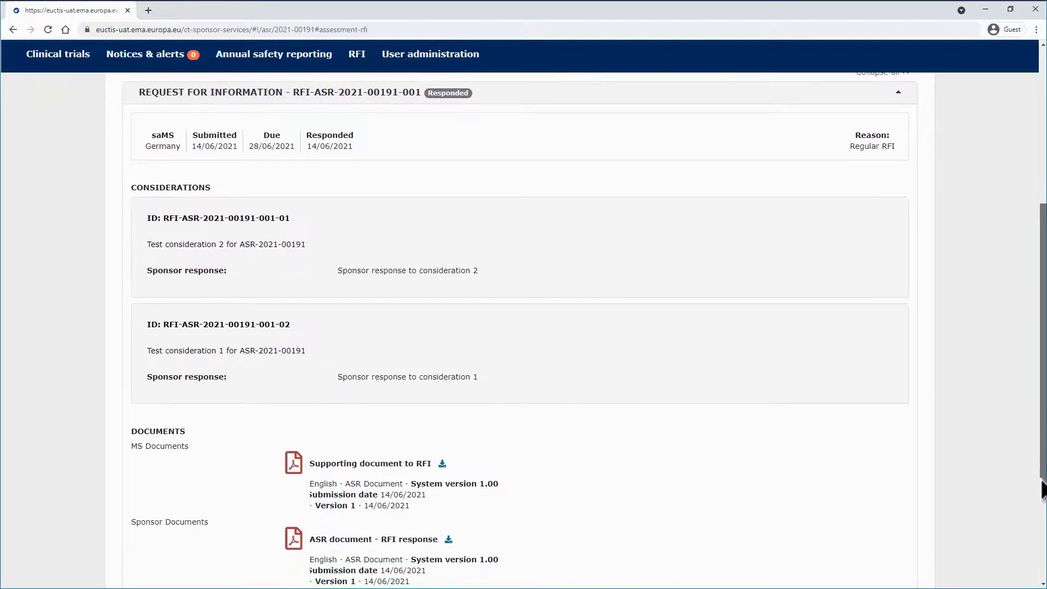
scroll("down", 3)
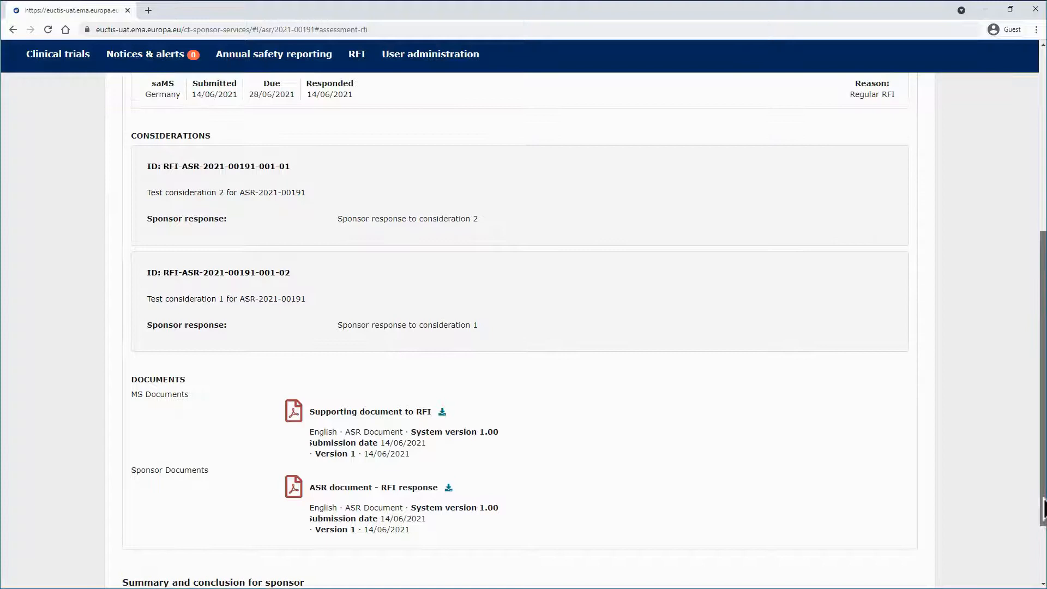
scroll("up", 3)
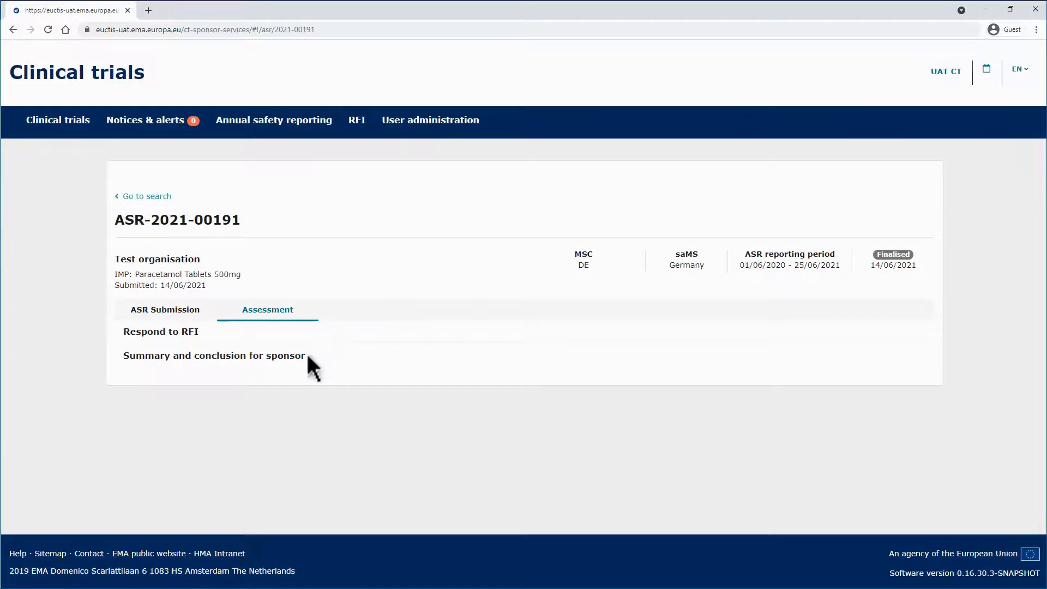
left_click(213, 355)
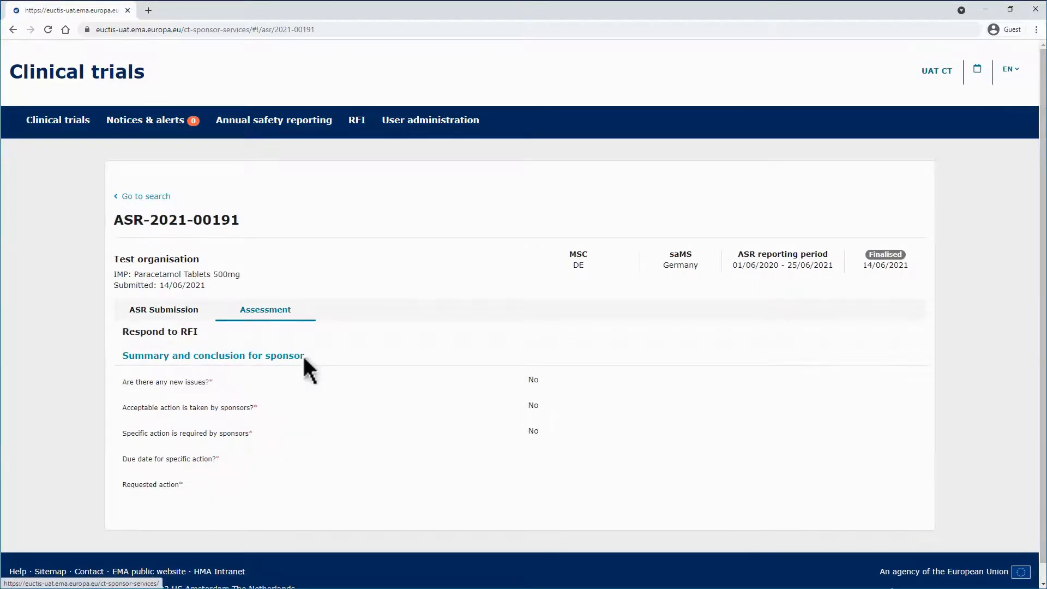